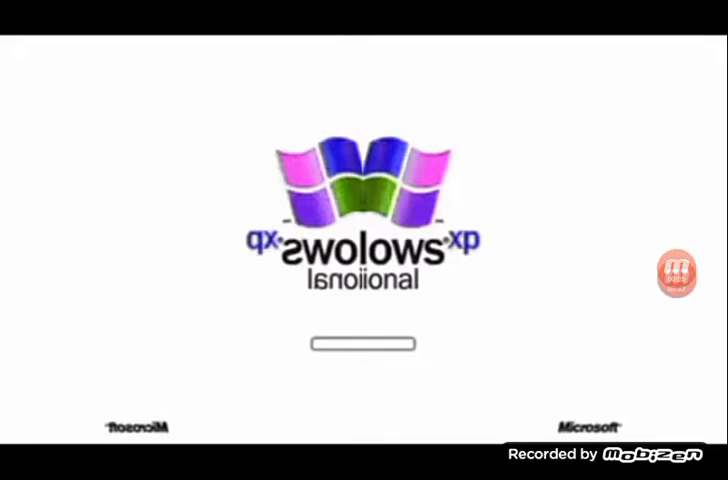
pyautogui.click(668, 272)
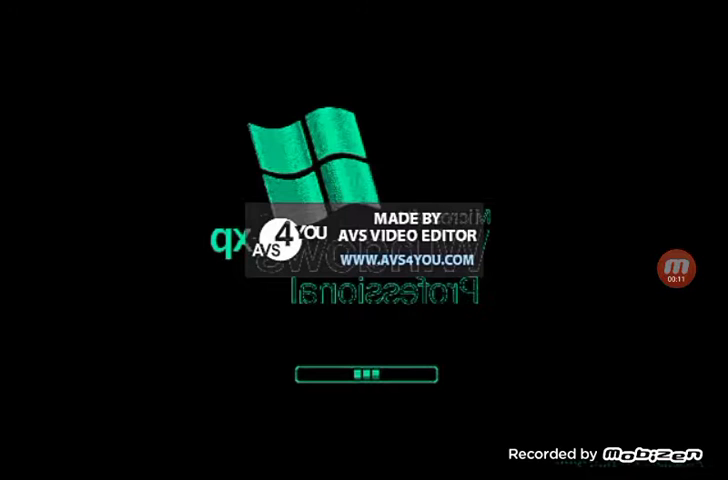
pyautogui.click(364, 240)
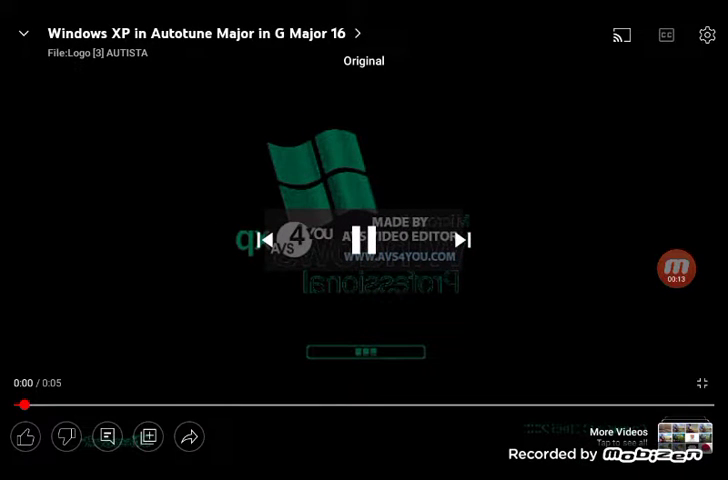
pyautogui.click(364, 238)
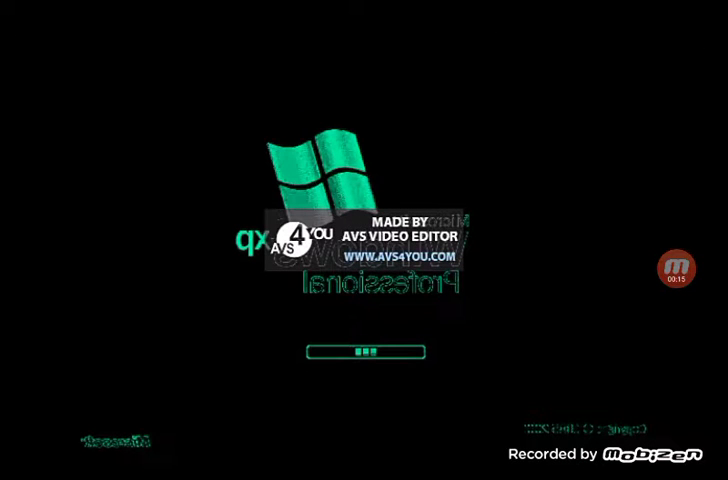